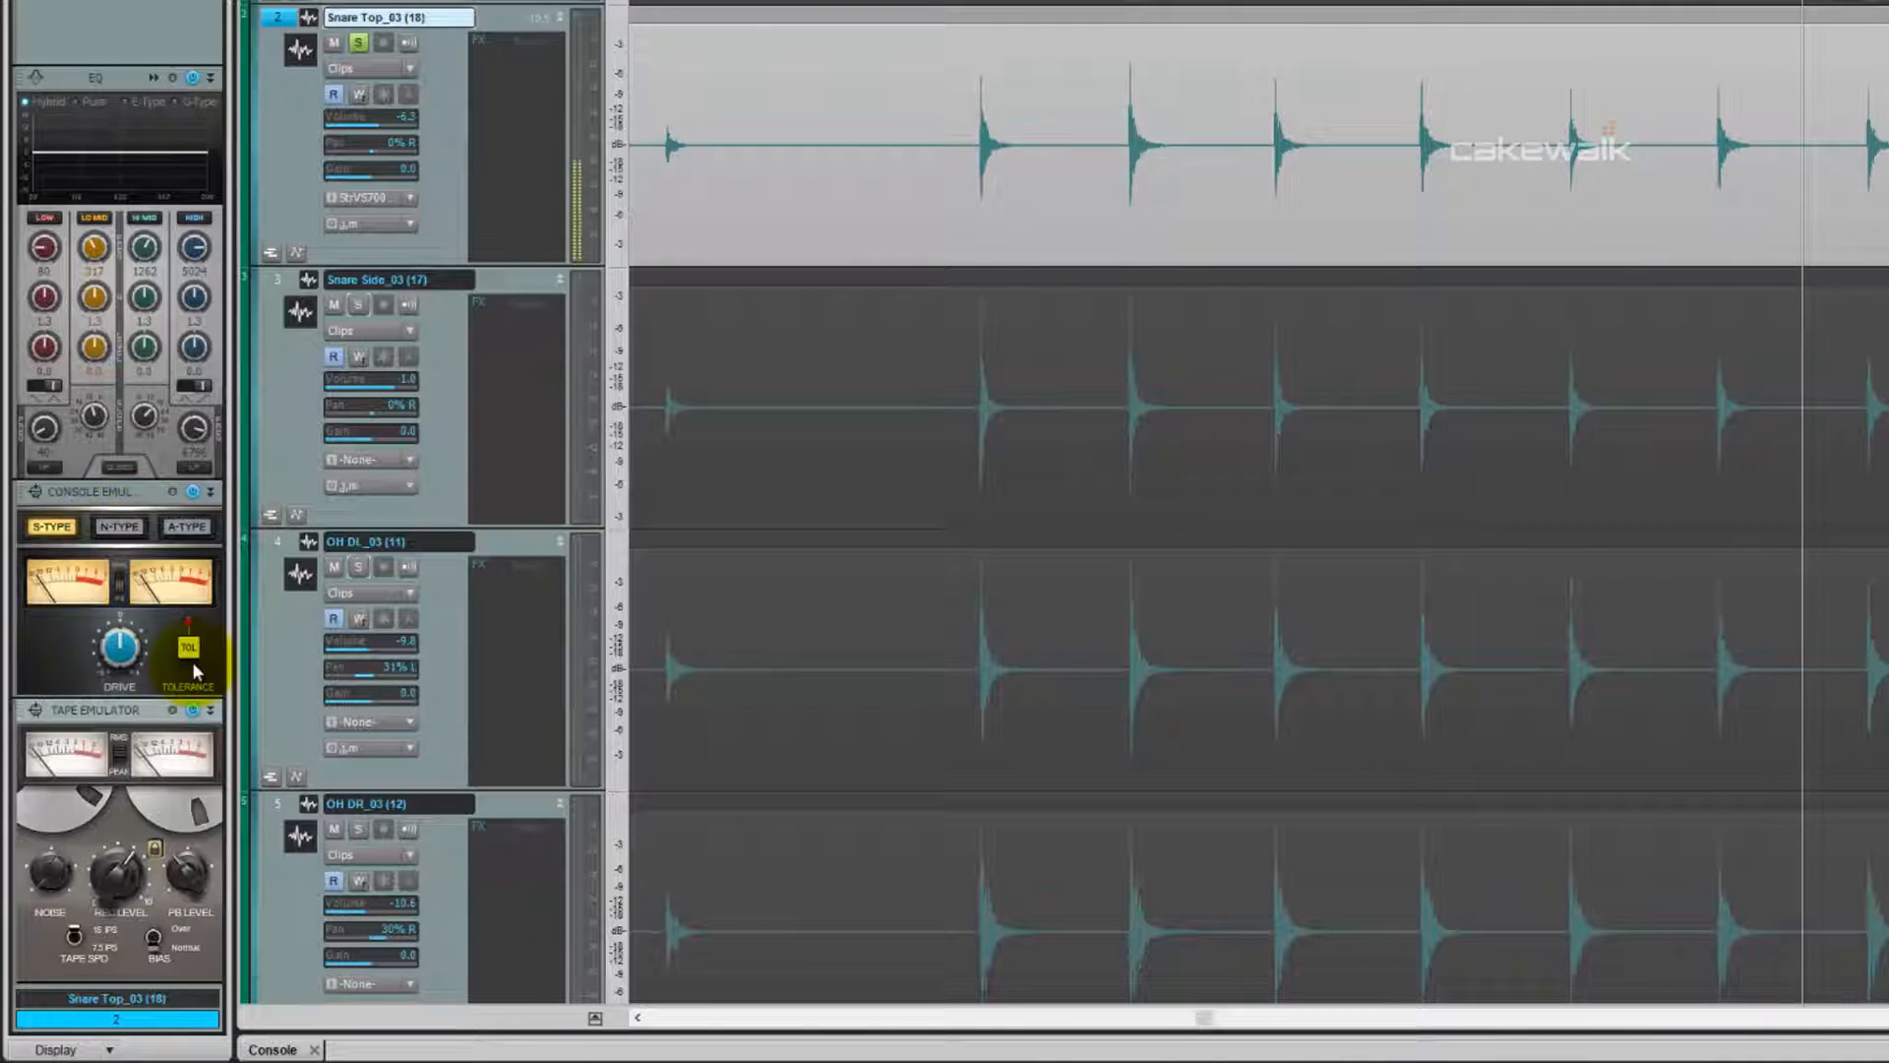
# Open the Snare Top QuadCurve Equalizer window from the ProChannel EQ graph.
pyautogui.click(117, 526)
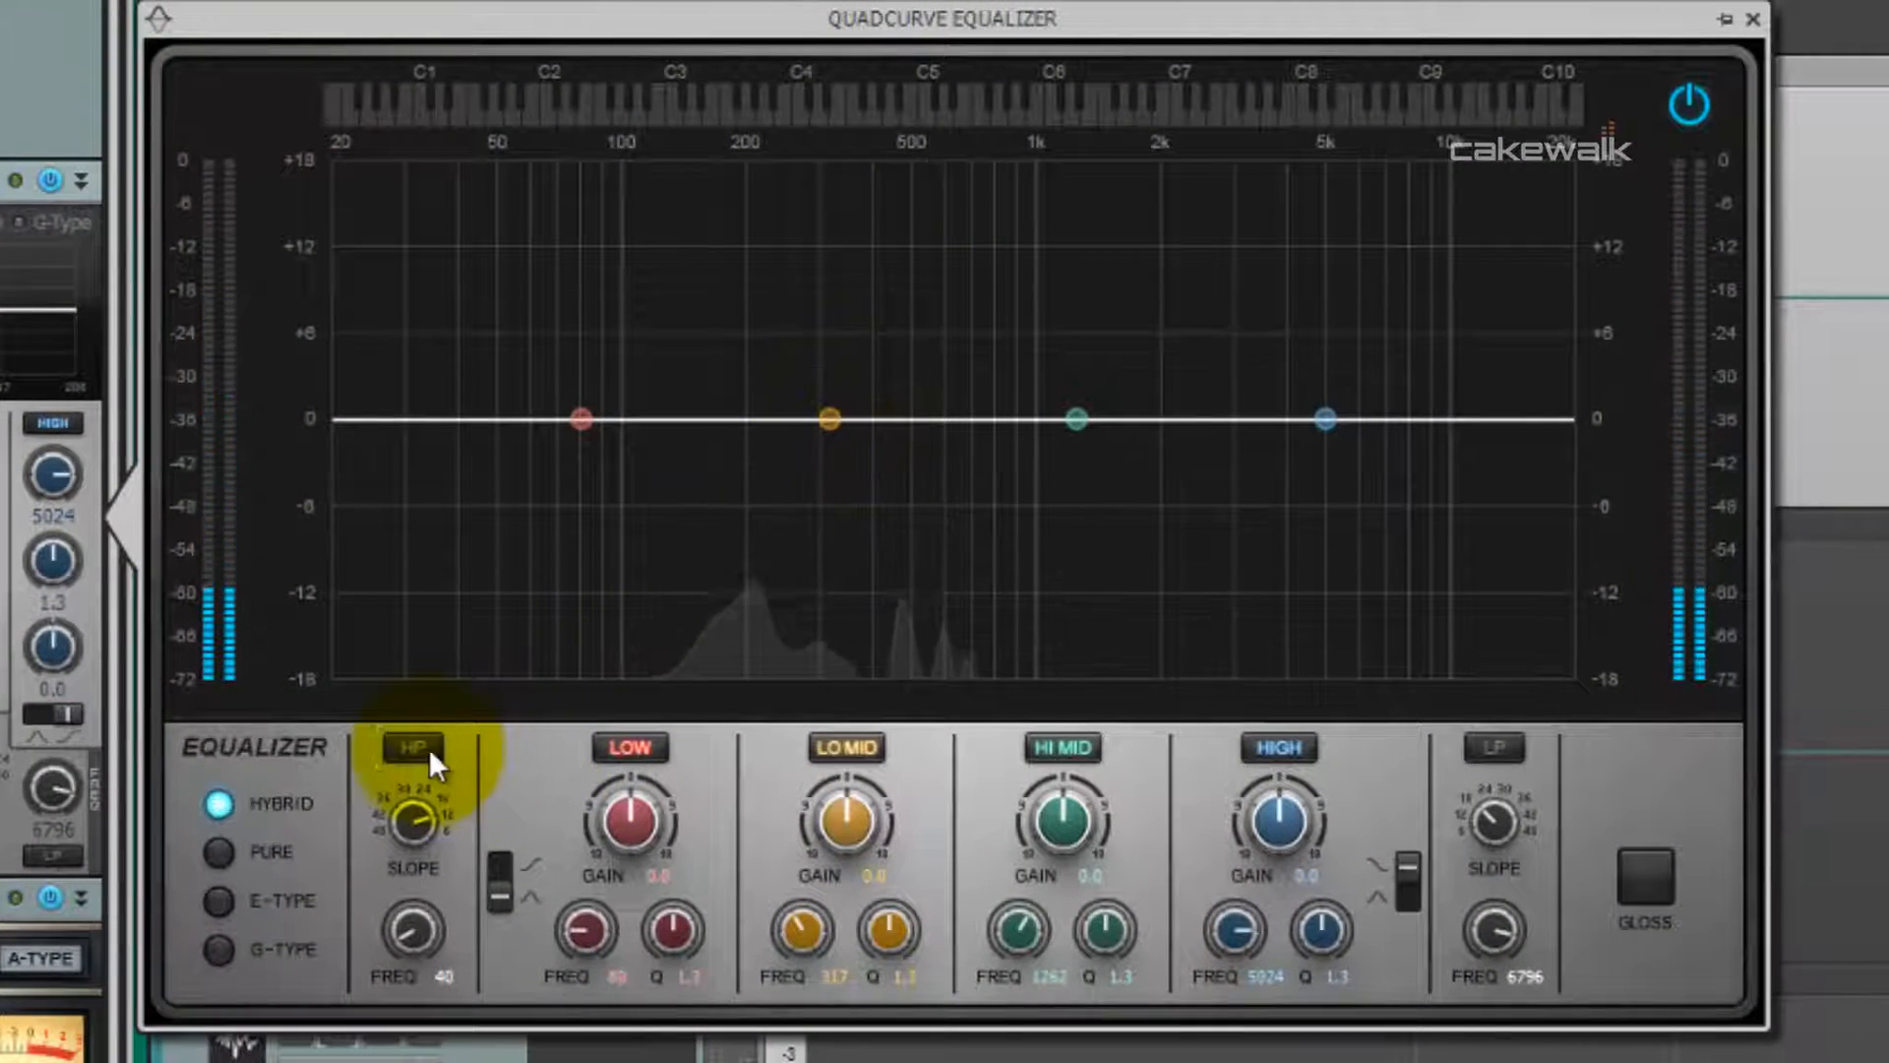
# Enable the high-pass filter, set its slope, and raise the cutoff to about 73 Hz.
pyautogui.click(412, 747)
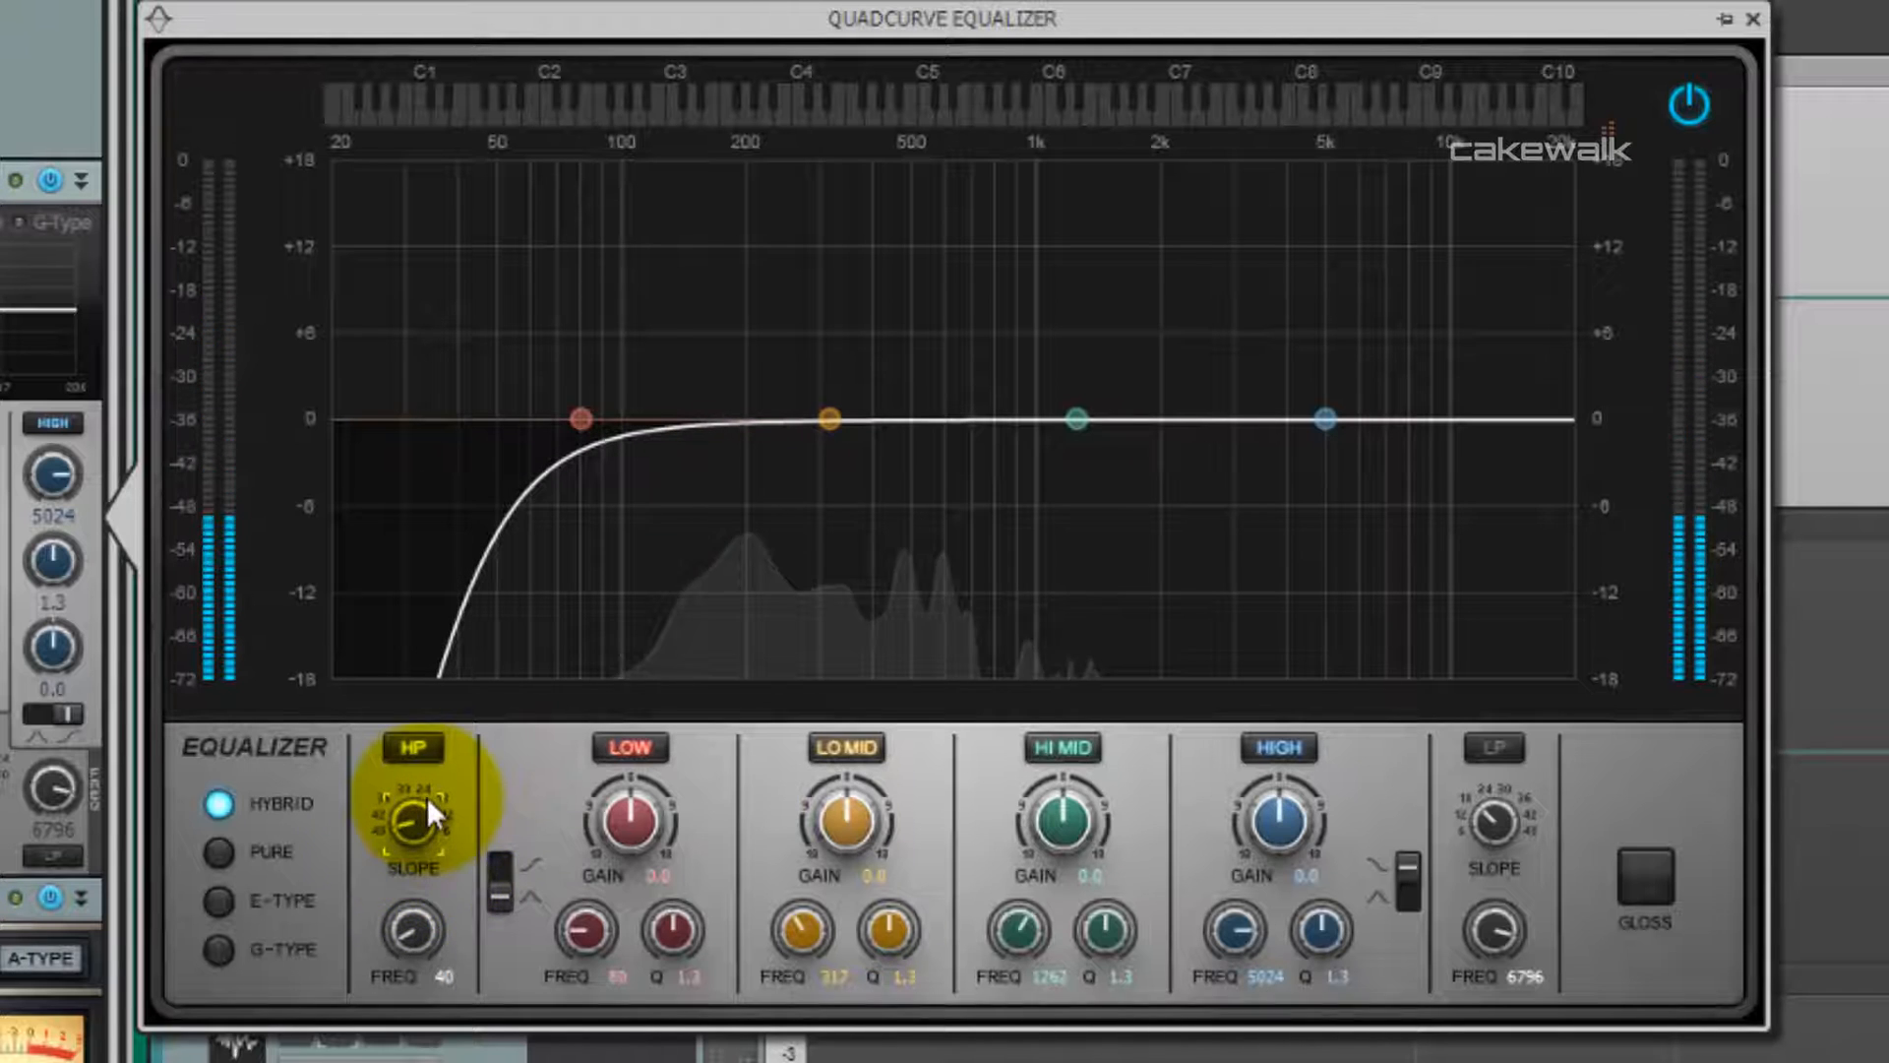
pyautogui.moveTo(415, 807); pyautogui.dragTo(415, 940)
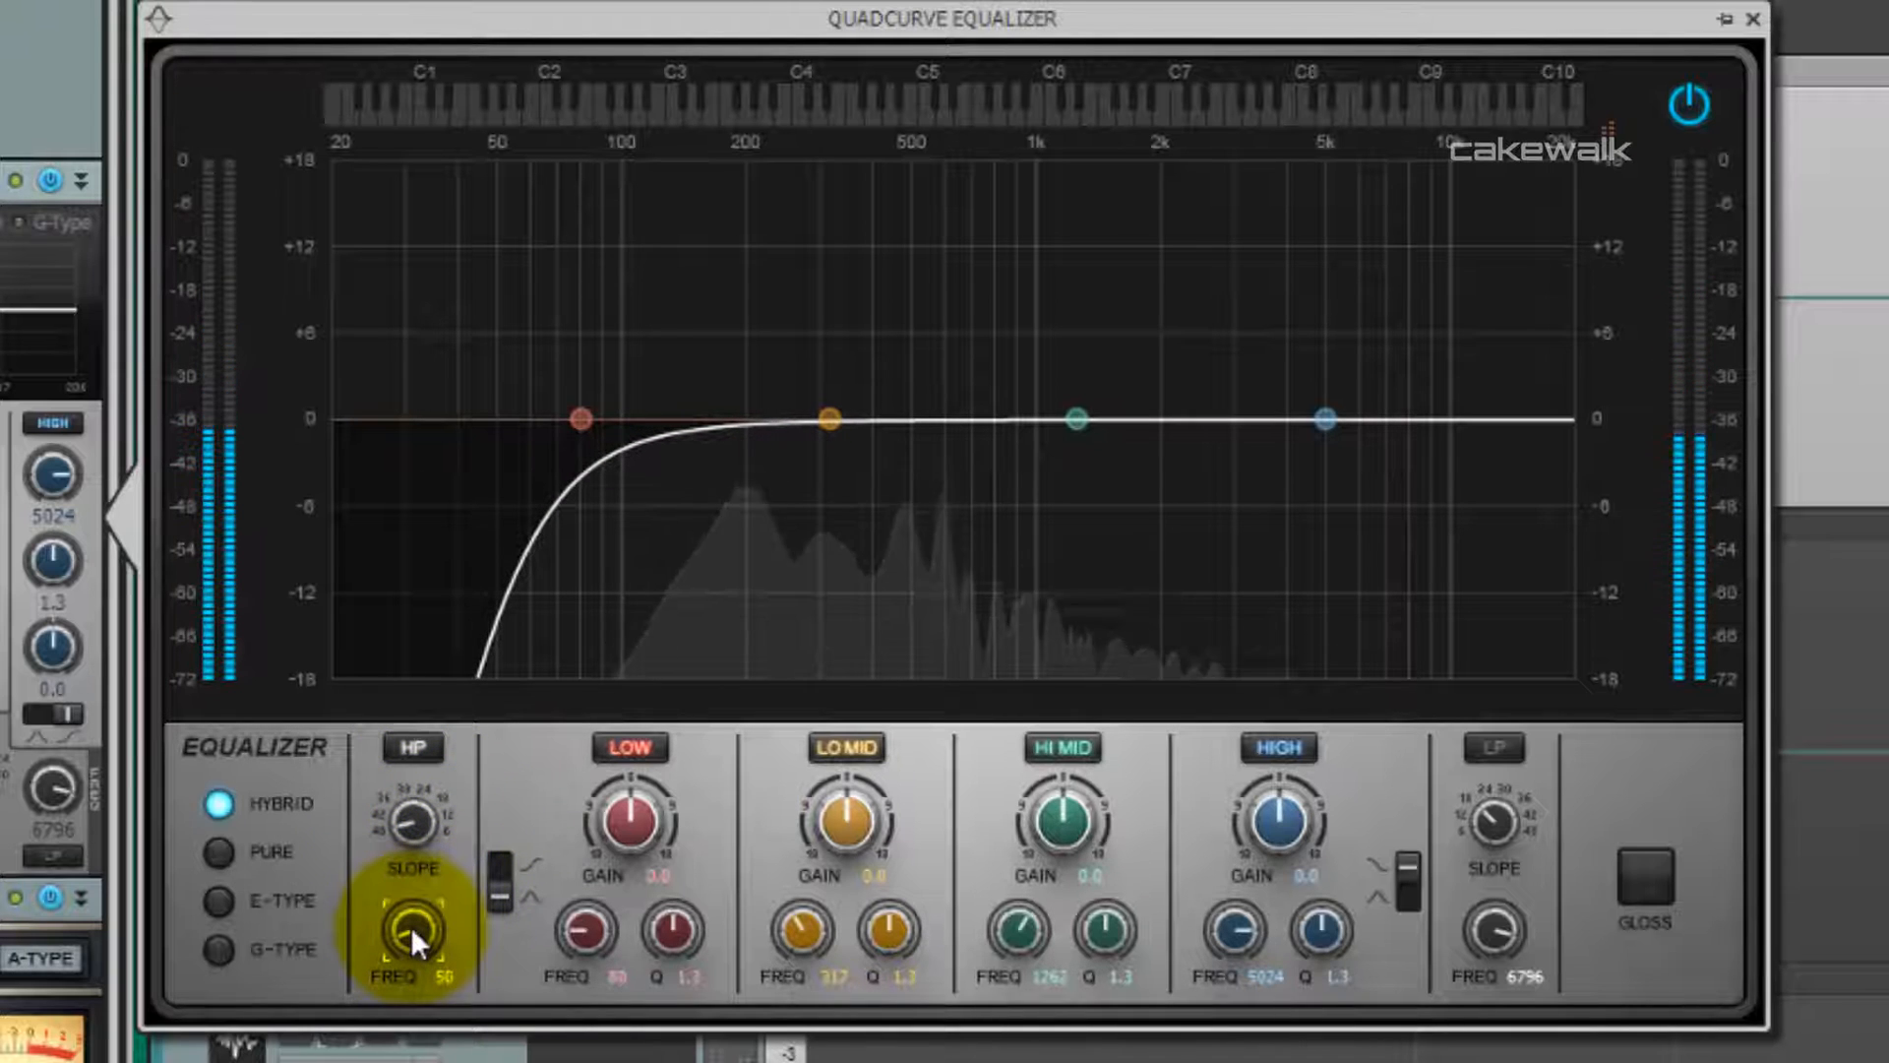
pyautogui.moveTo(415, 928); pyautogui.dragTo(428, 892)
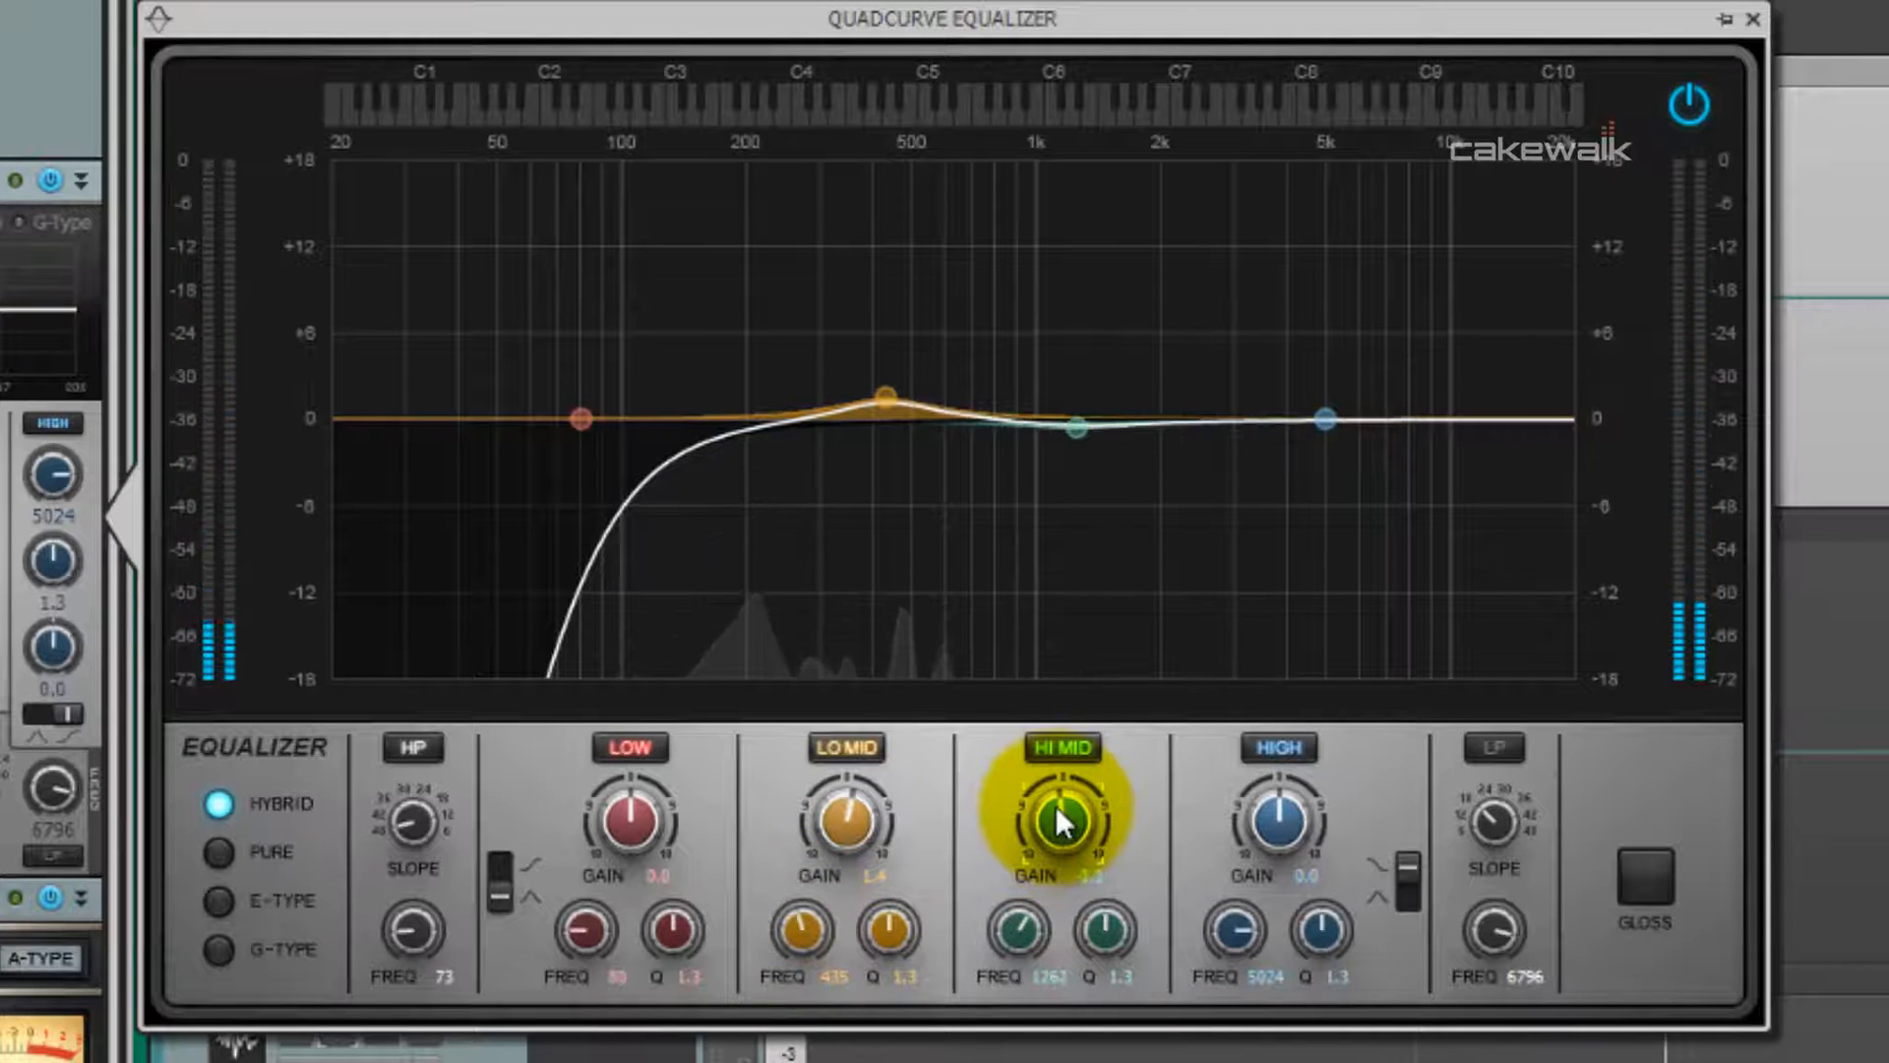
# Cut the HI MID band gain to -3.4 dB around 1.26 kHz.
pyautogui.moveTo(1058, 819); pyautogui.dragTo(1058, 843)
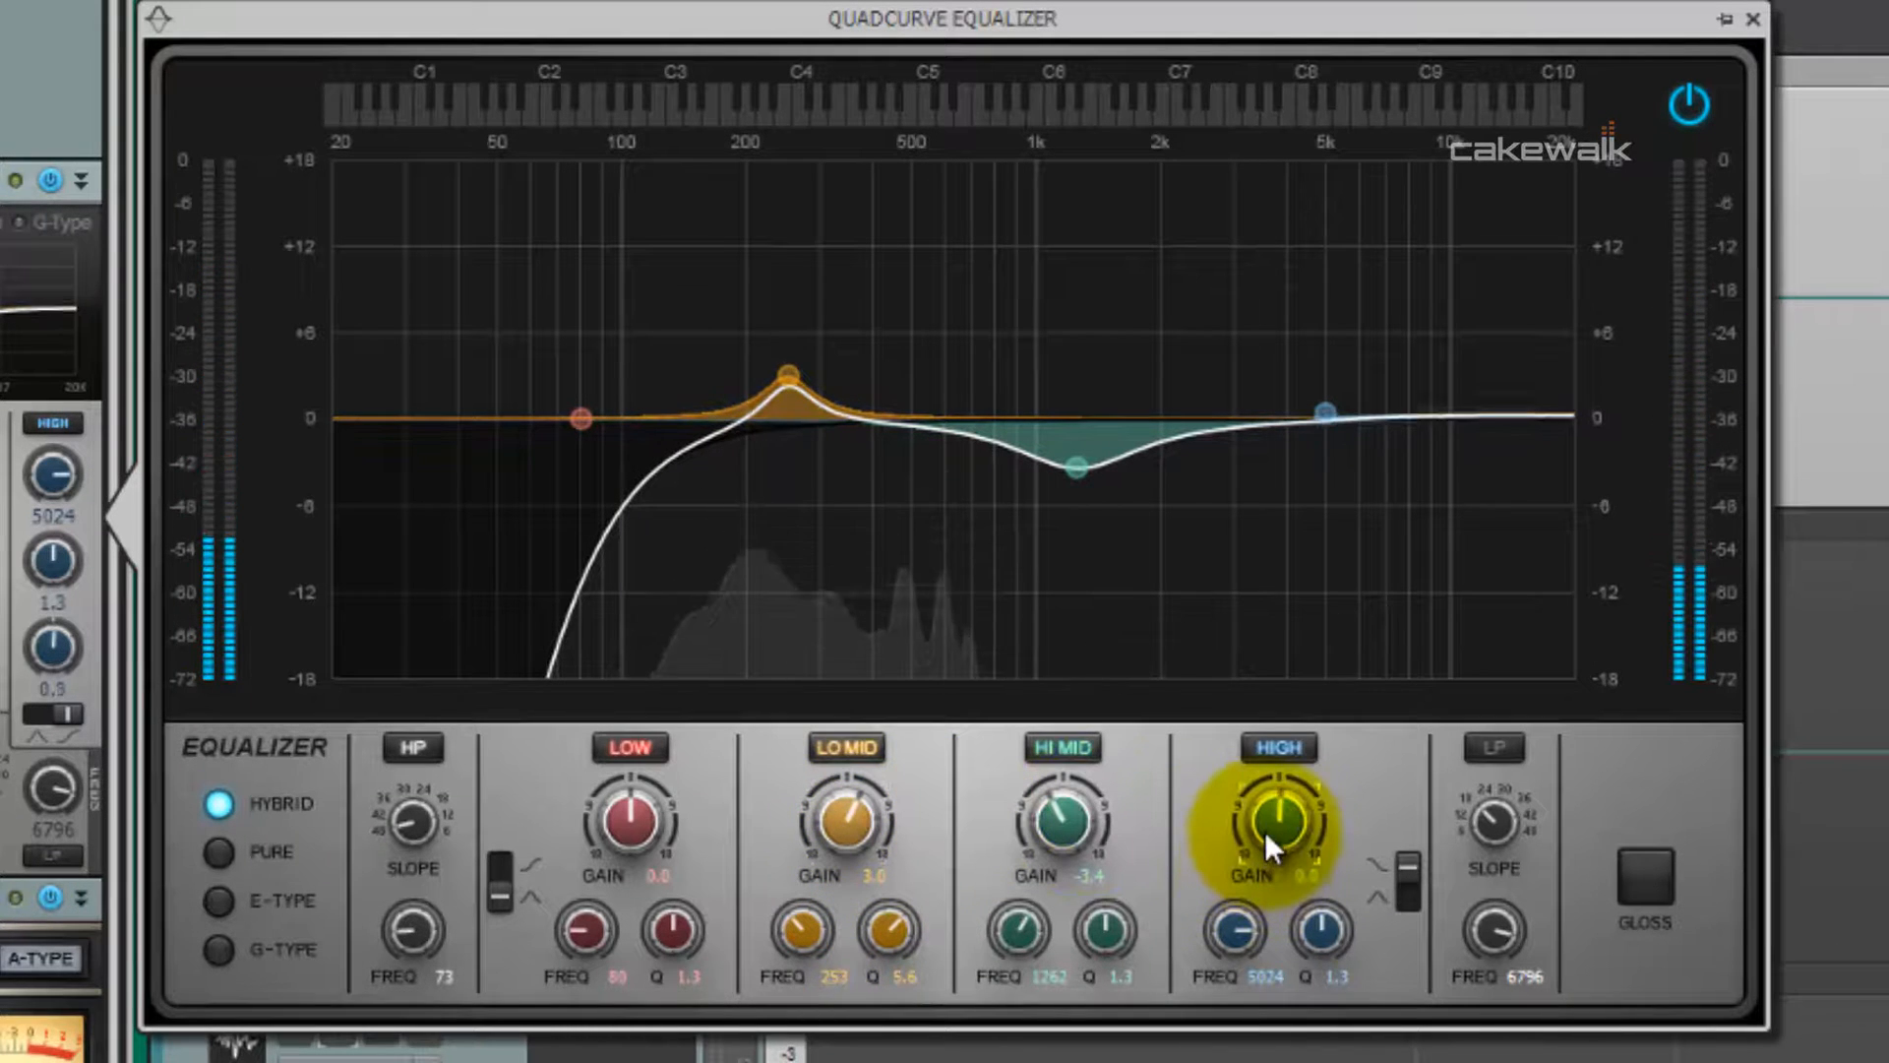
# Set the HIGH band shelf gain to 2.0 dB near 5 kHz.
pyautogui.moveTo(1277, 822); pyautogui.dragTo(1278, 795)
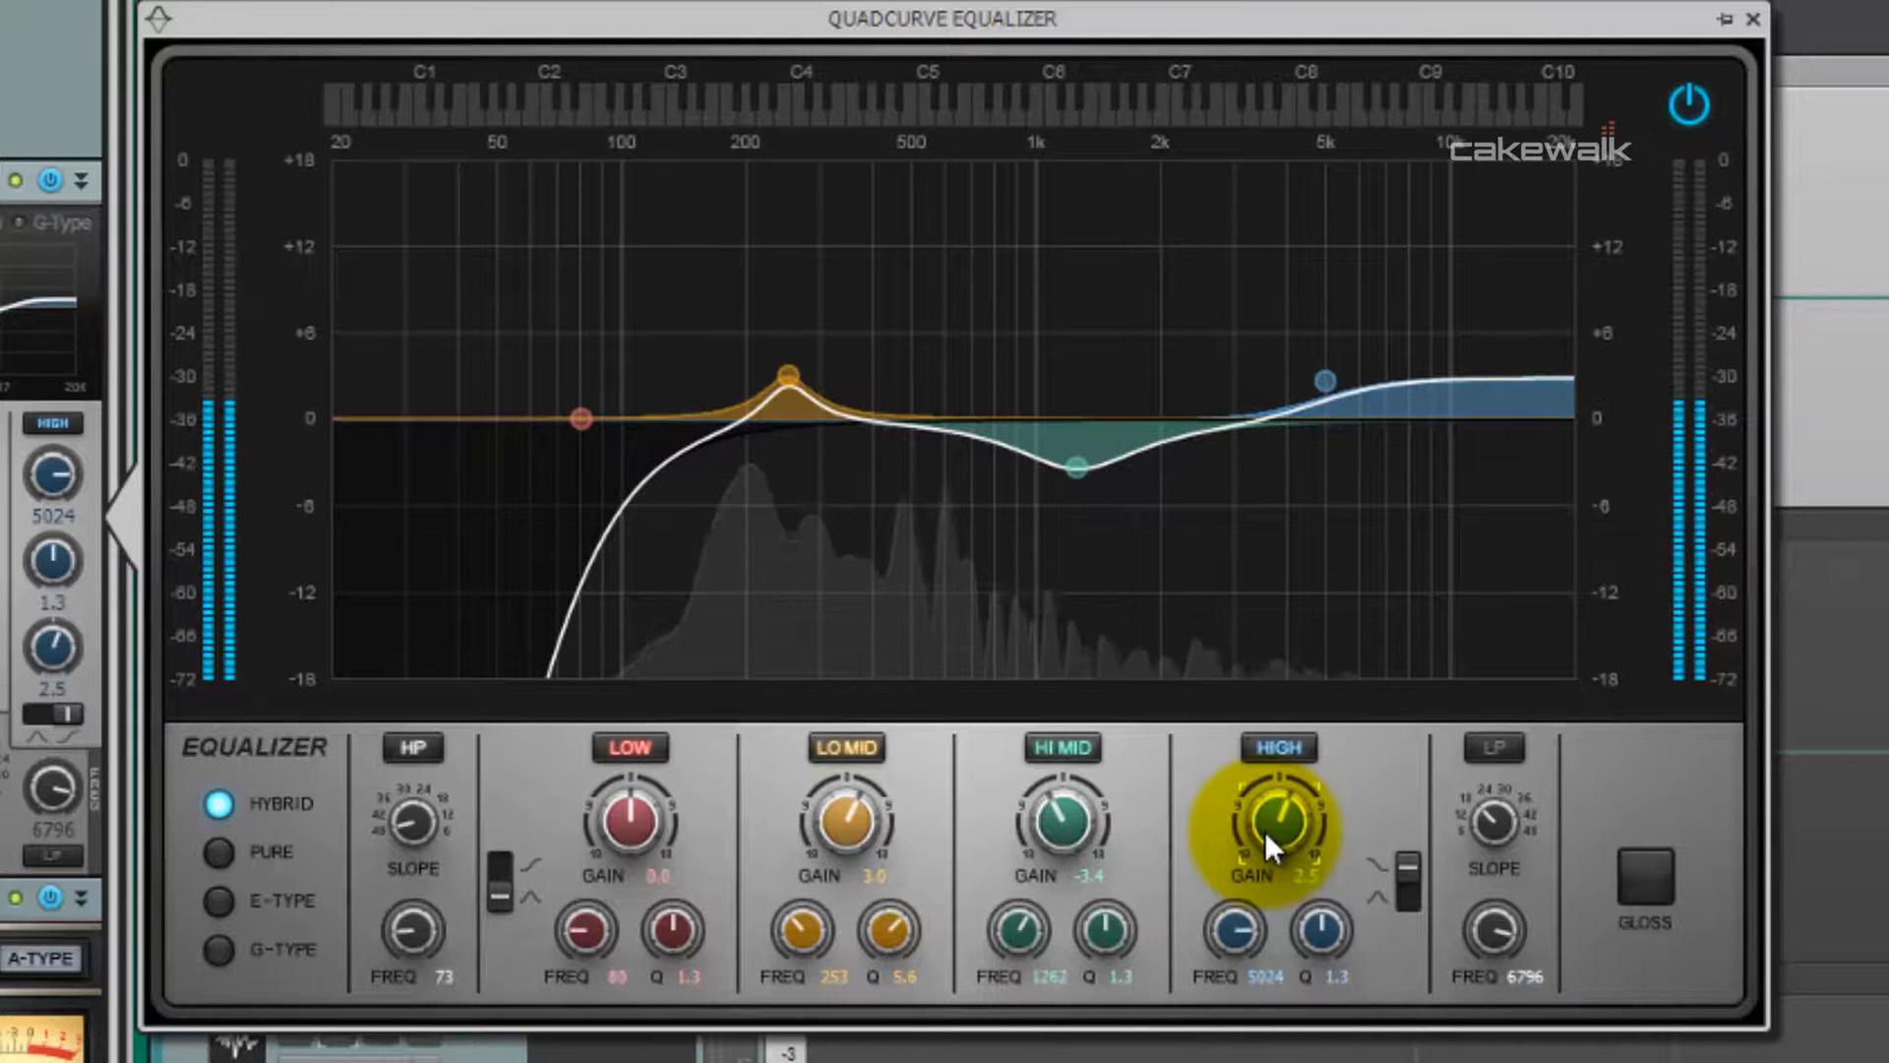
pyautogui.moveTo(1274, 820); pyautogui.dragTo(1259, 868)
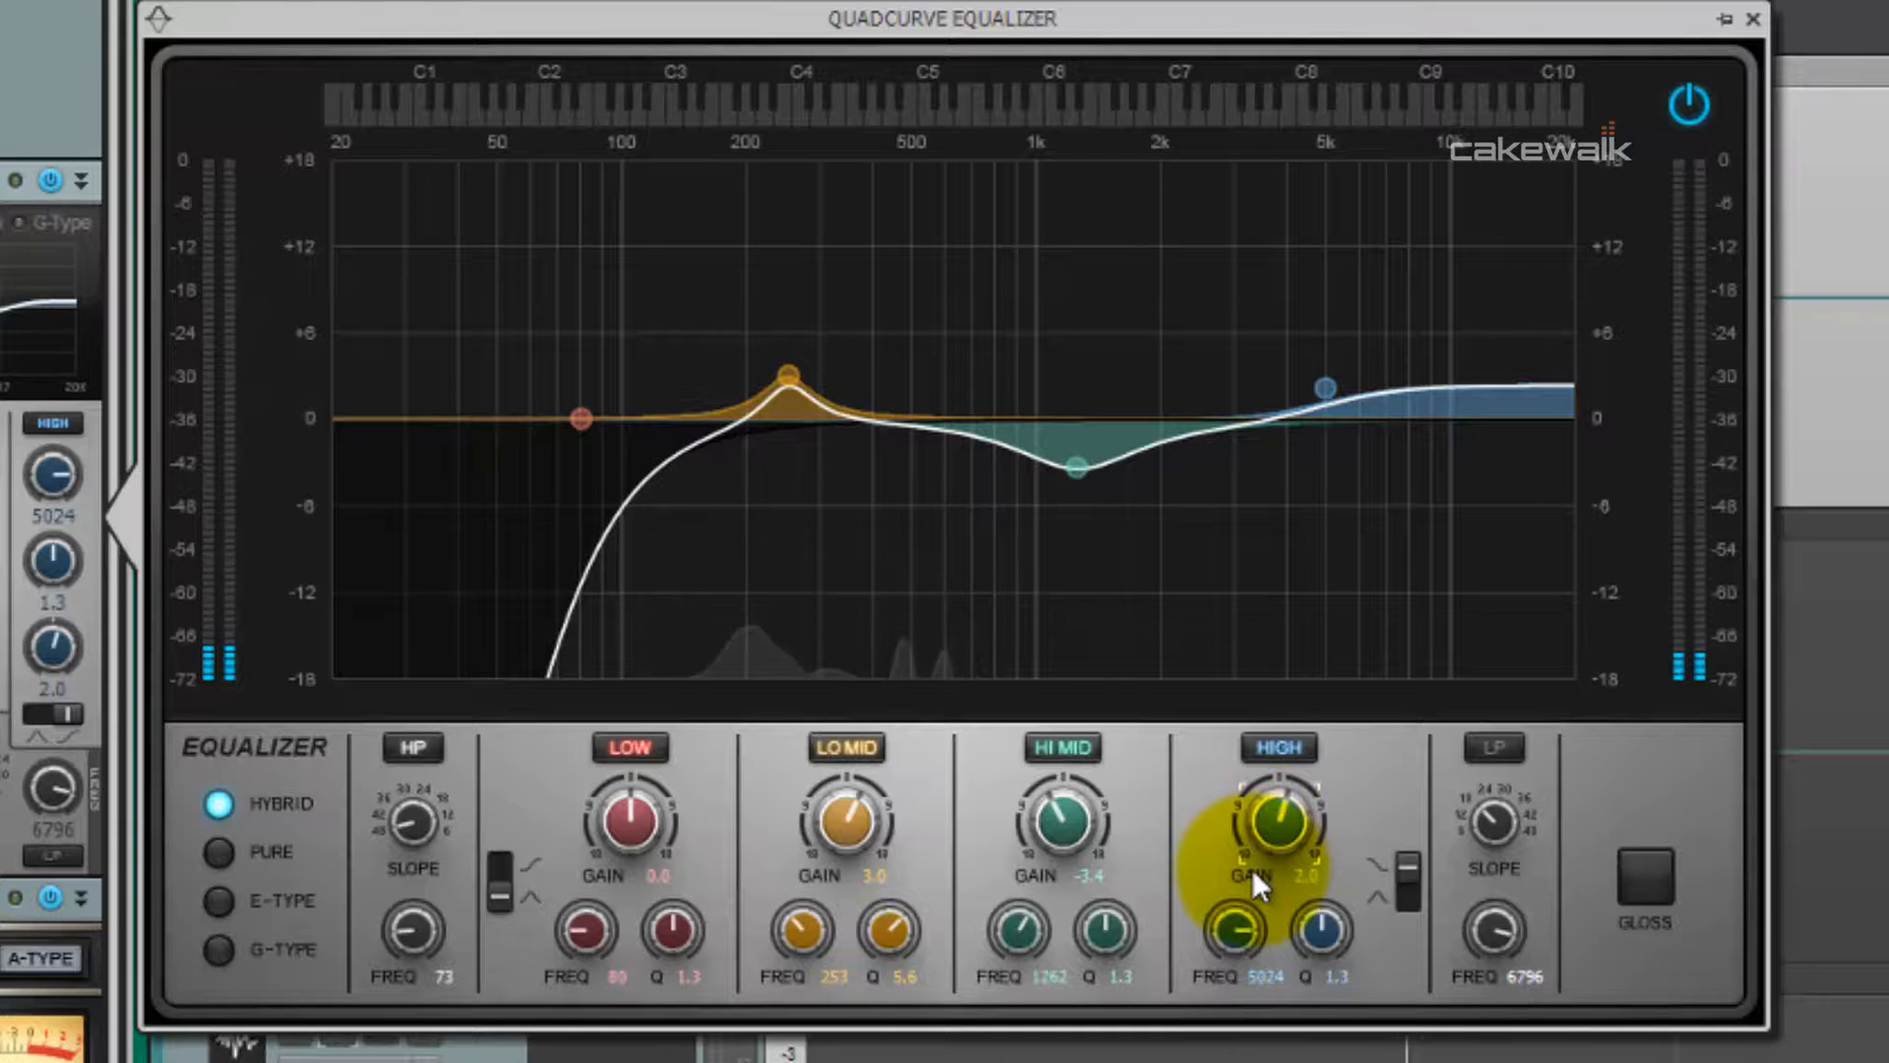